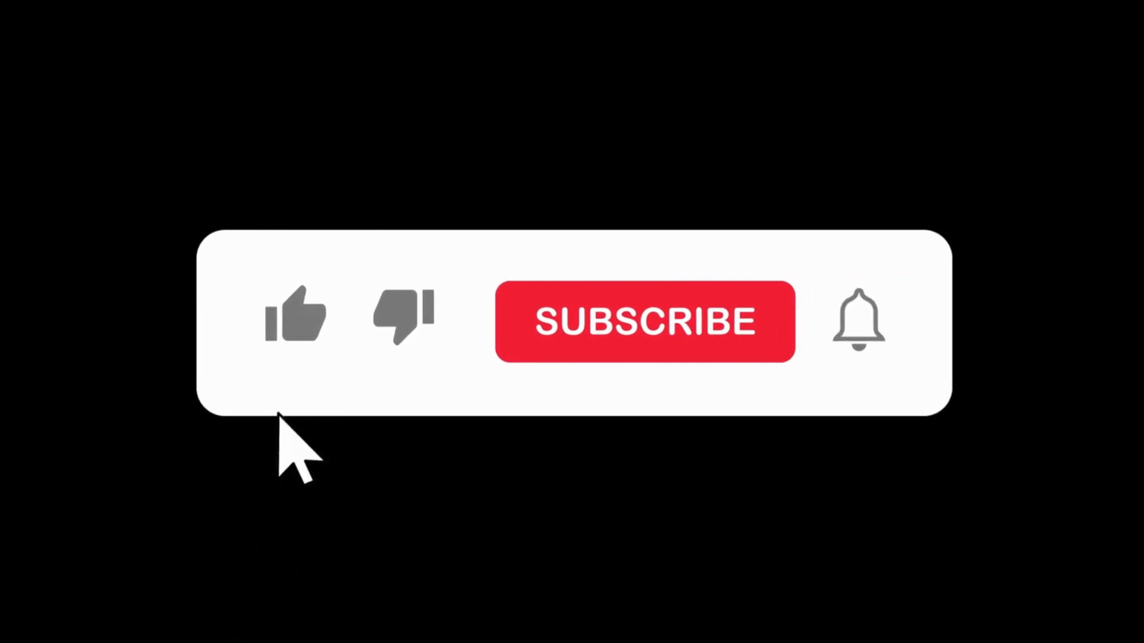
# Let the outro play so the like icon turns blue and Subscribe becomes Subscribed.
pyautogui.click(643, 321)
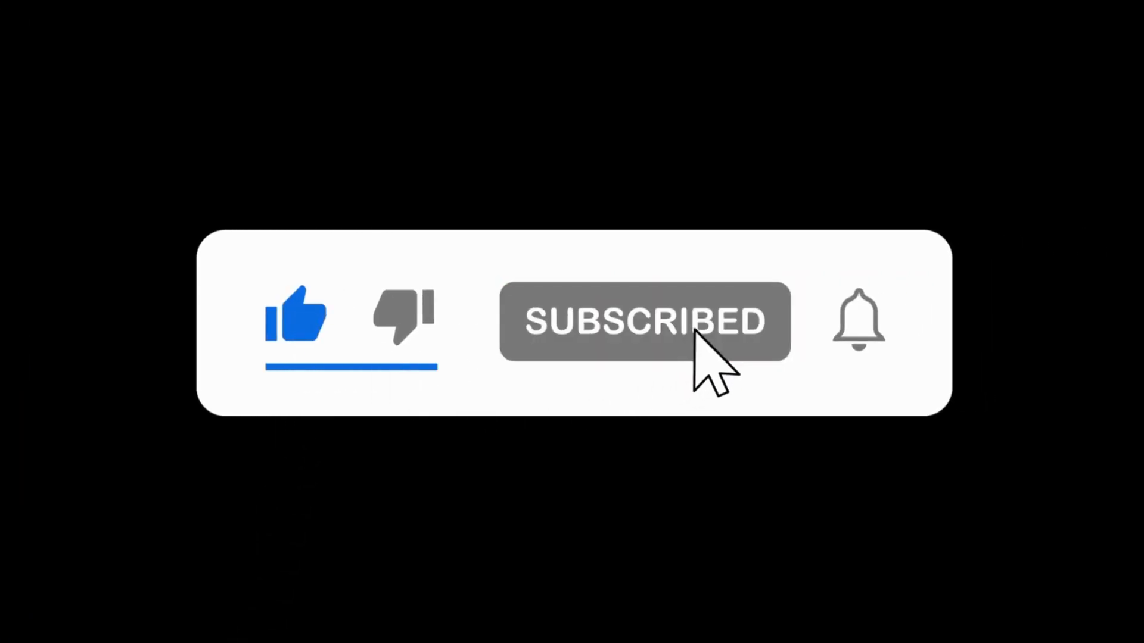